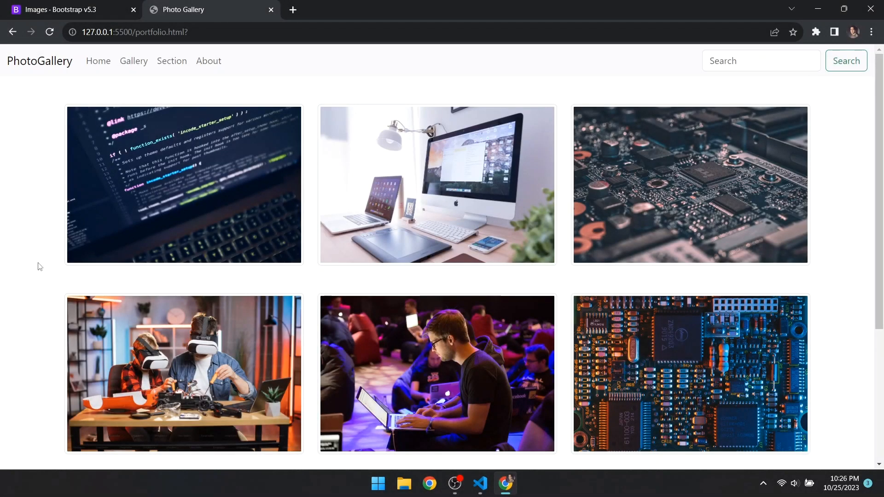
Reach the Bootstrap getting-started documentation from the search results.
scroll("down", 3)
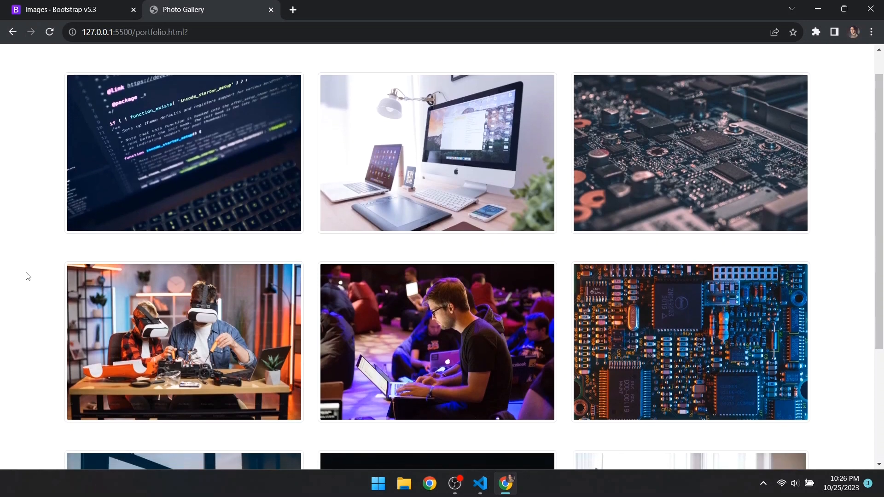
scroll("down", 3)
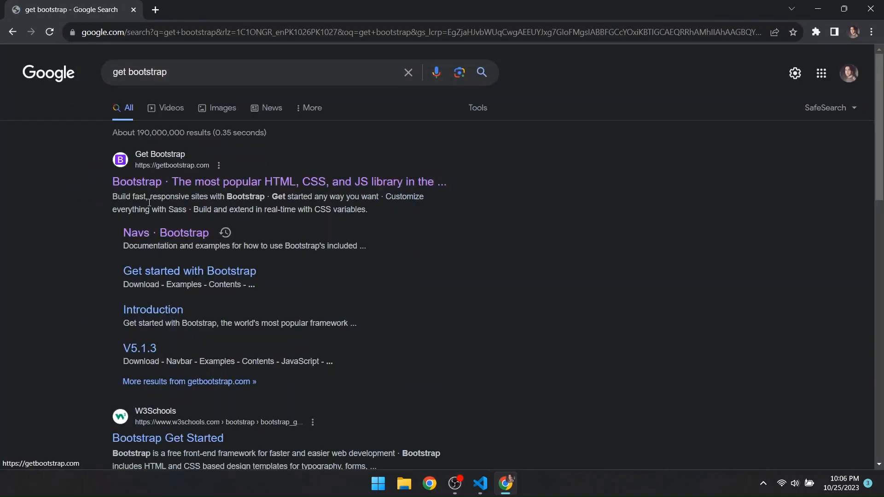
left_click(136, 182)
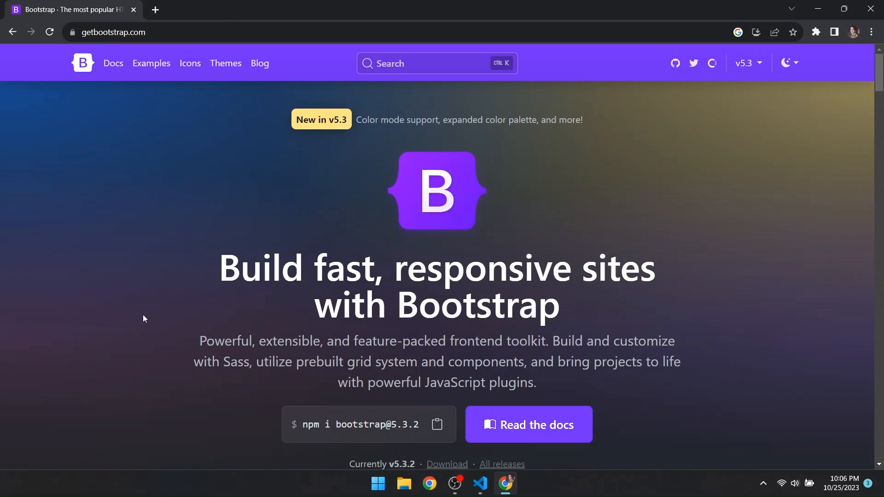
mouse_move(113, 63)
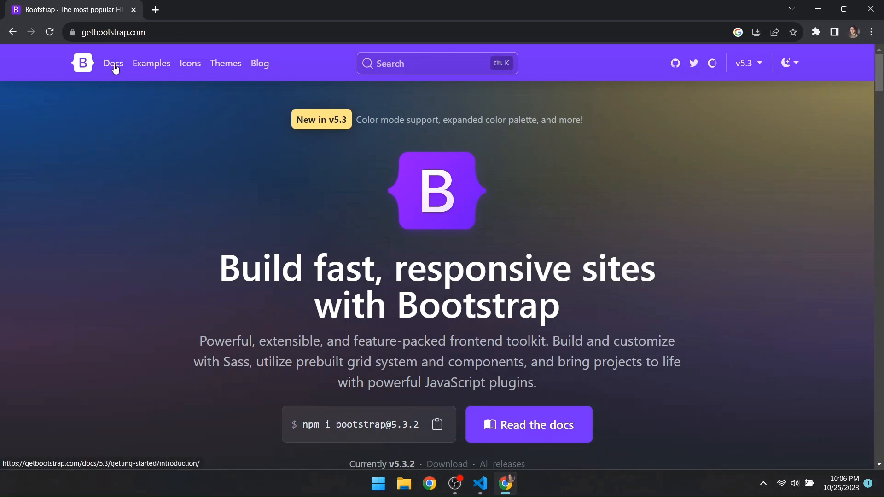
left_click(112, 63)
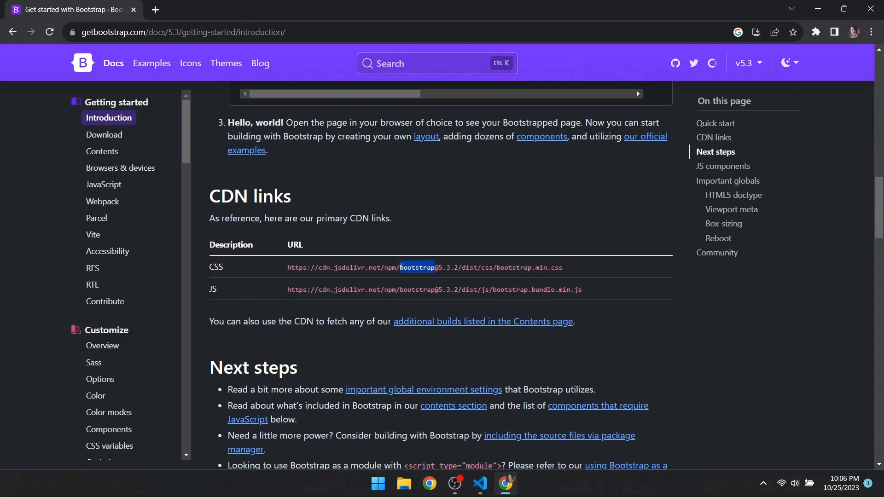
Select the Bootstrap CSS CDN link and carry it over to the code editor.
triple_click(424, 268)
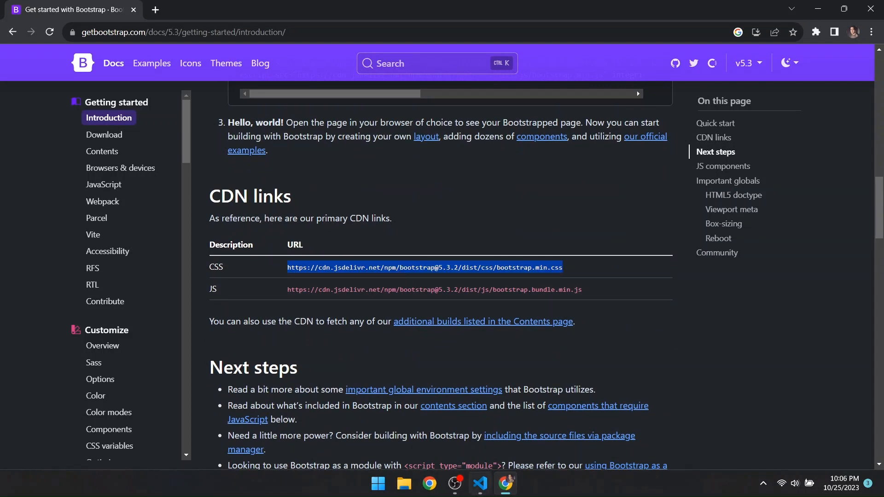
left_click(478, 483)
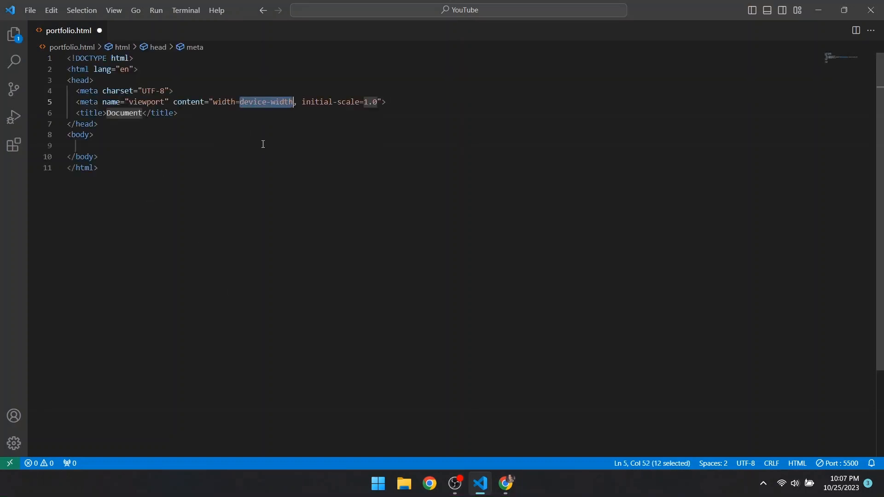
Title the page Photo Gallery and link the bootstrap.min.css 5.3.2 CDN stylesheet in the head.
type("Photo")
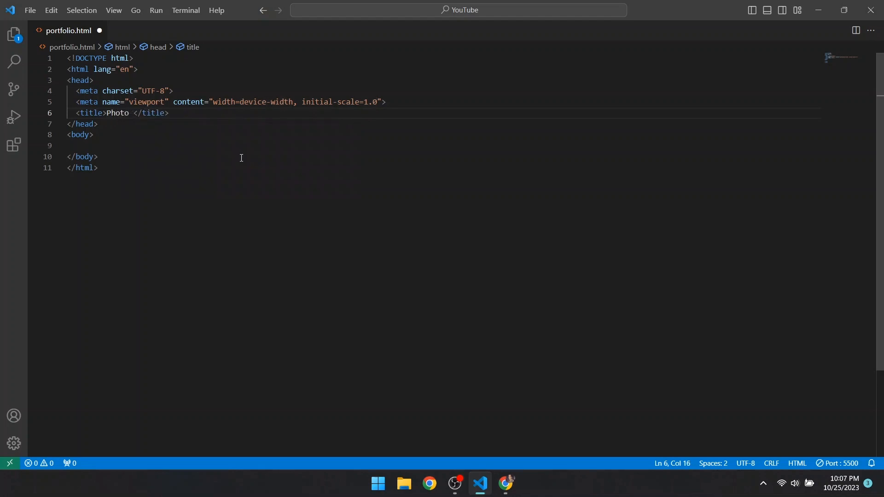
type("Gallery")
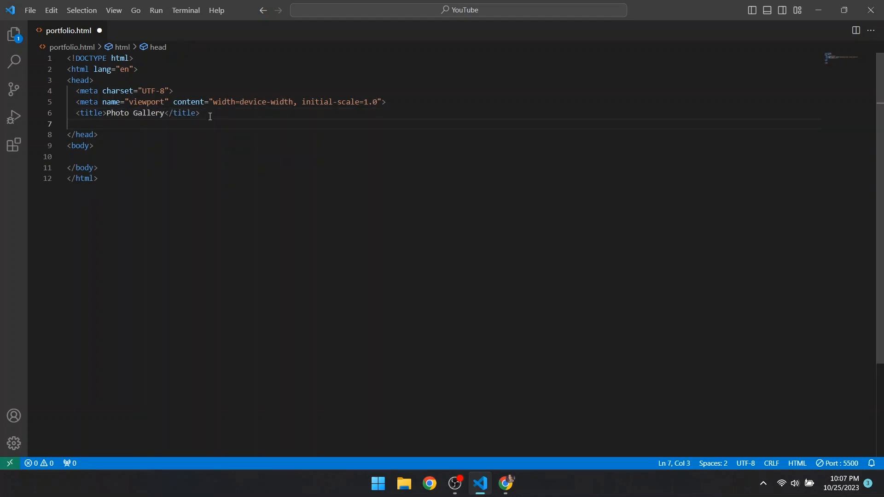
type("<link rel=\"stylesheet\" href=\"style.css\">")
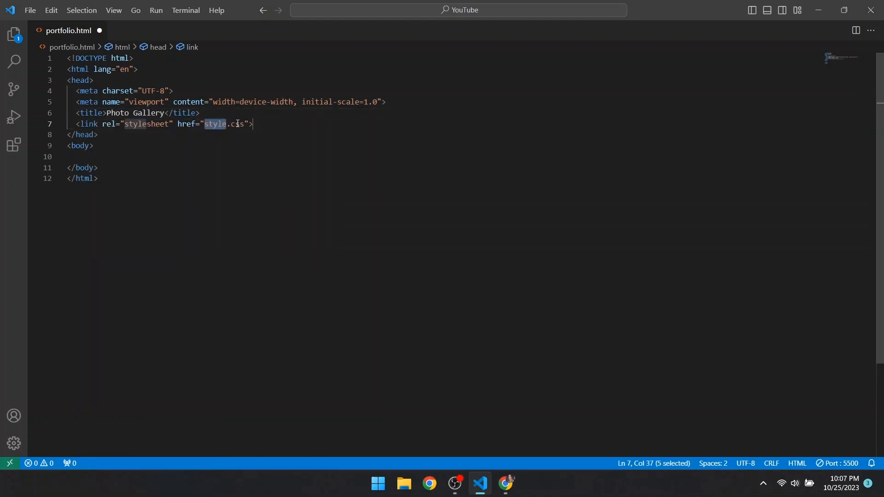
type("https://cdn.jsdelivr.net/npm/bootstrap@5.3.2/dist/css/bootstrap.min.css")
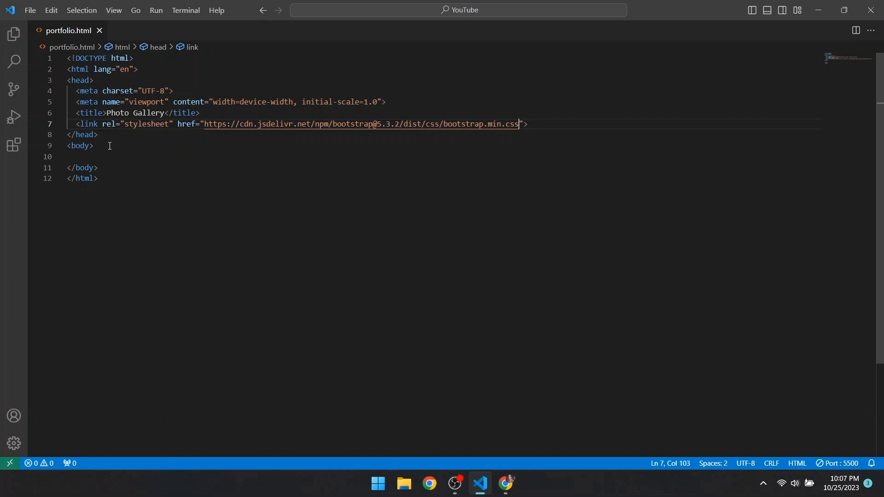
Leave blank lines in the body, save portfolio.html and return to the browser.
key("Enter")
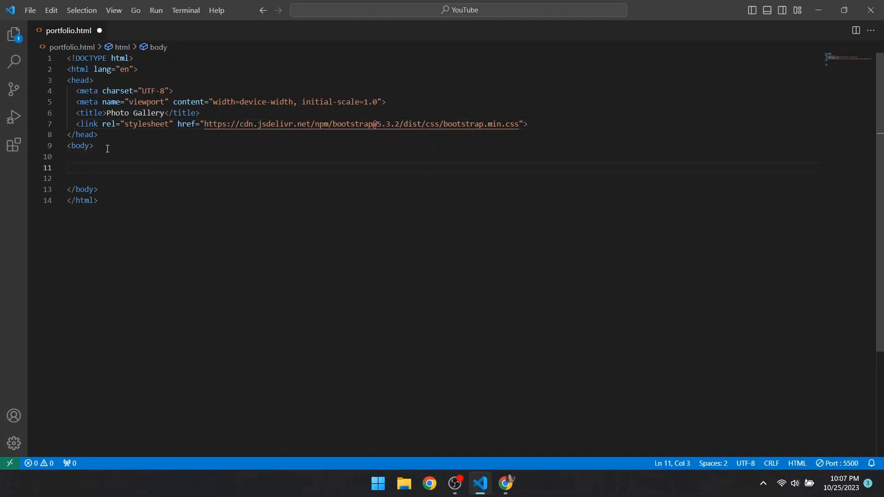
key("ctrl+s")
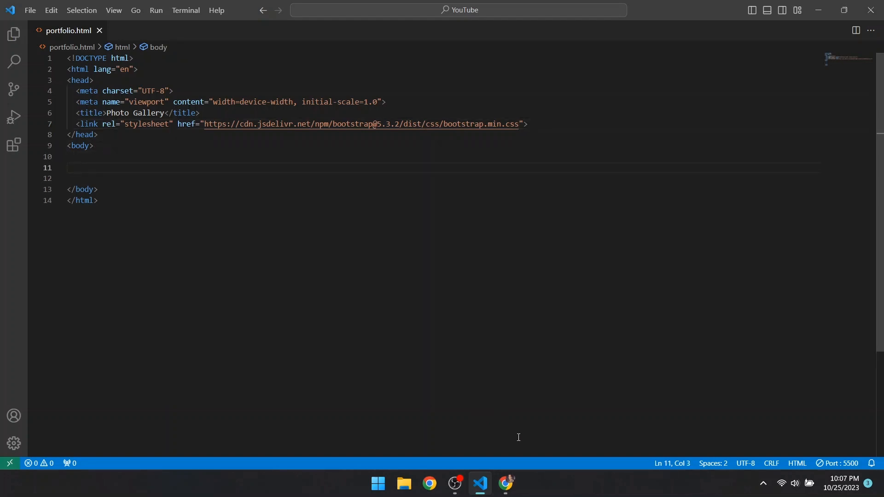
mouse_move(505, 484)
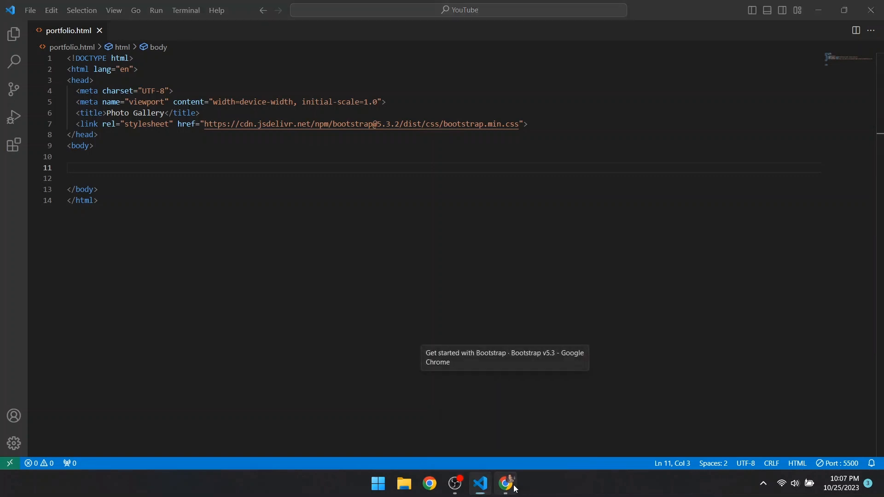
left_click(505, 484)
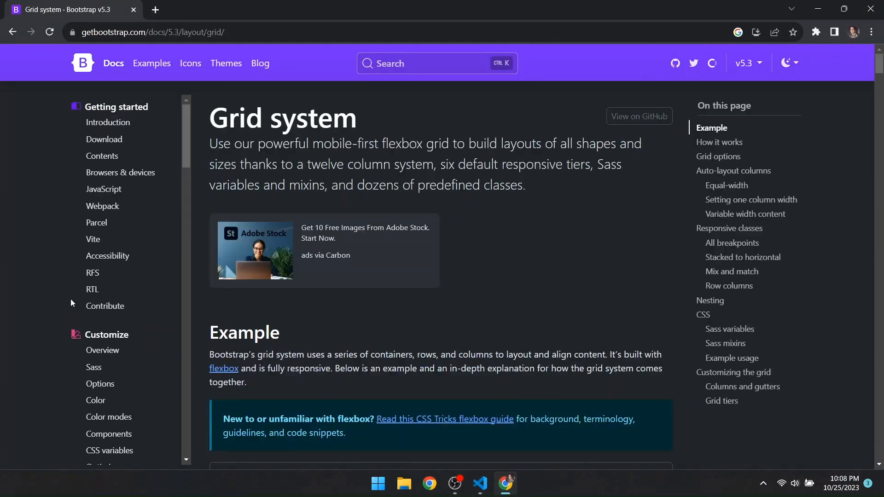
Copy the Navbar example markup from the Bootstrap docs for use in the editor.
scroll("down", 3)
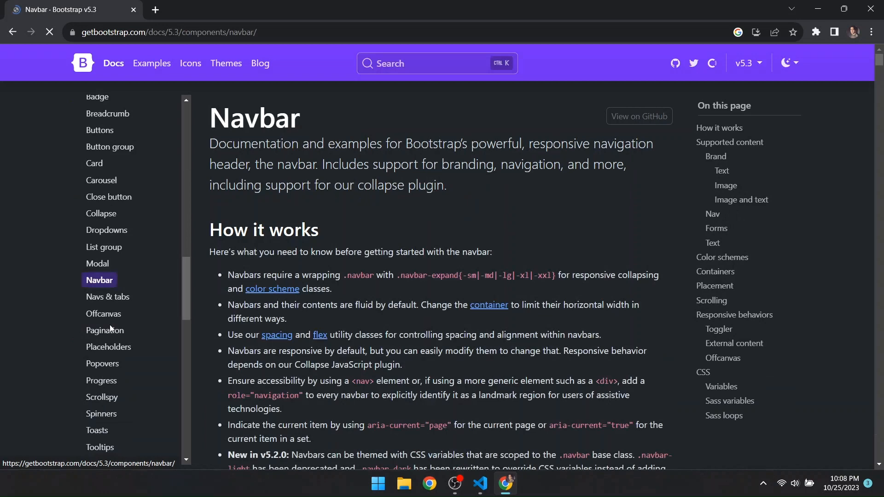
scroll("down", 3)
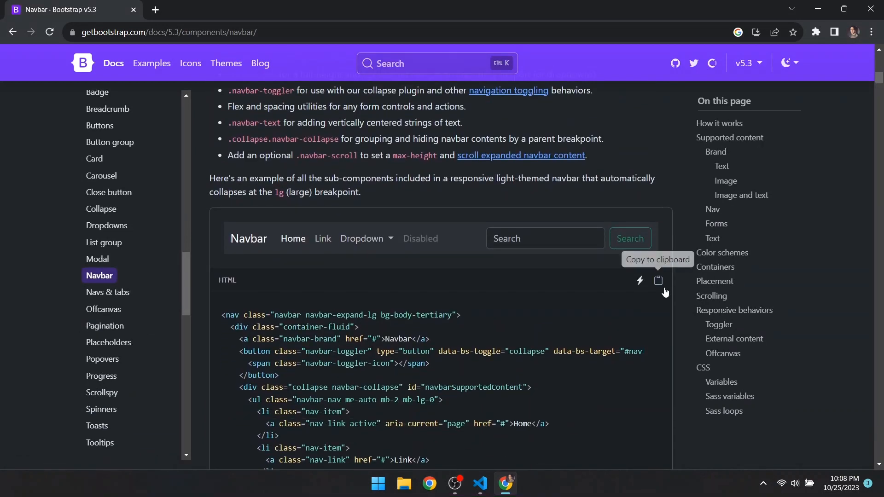
left_click(657, 280)
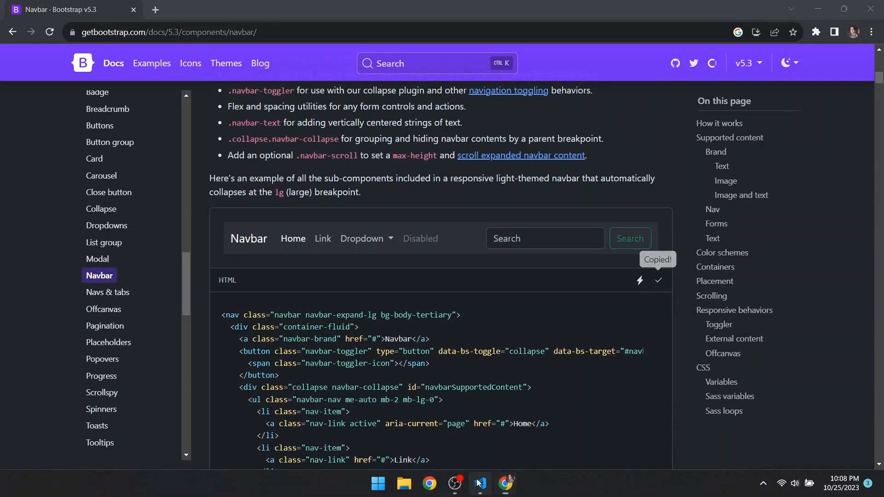
left_click(478, 483)
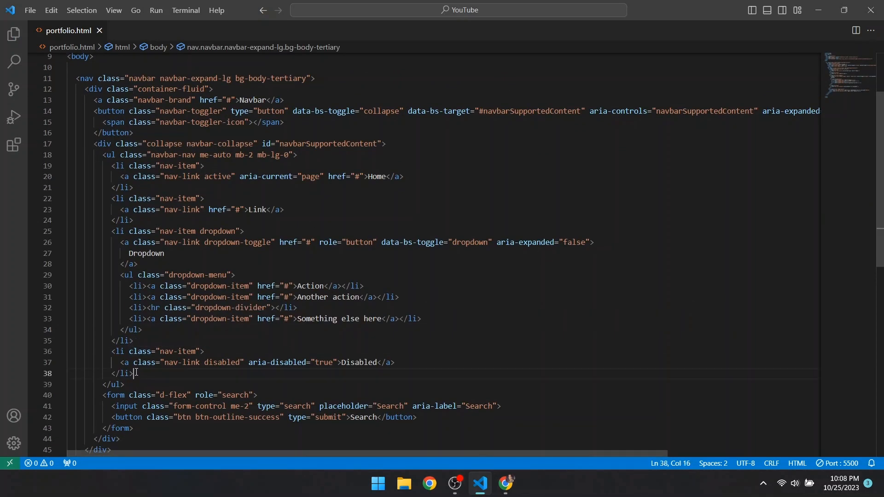
Remove the dropdown and disabled items and rename nav links to Gallery and About.
left_click_drag(111, 231, 133, 373)
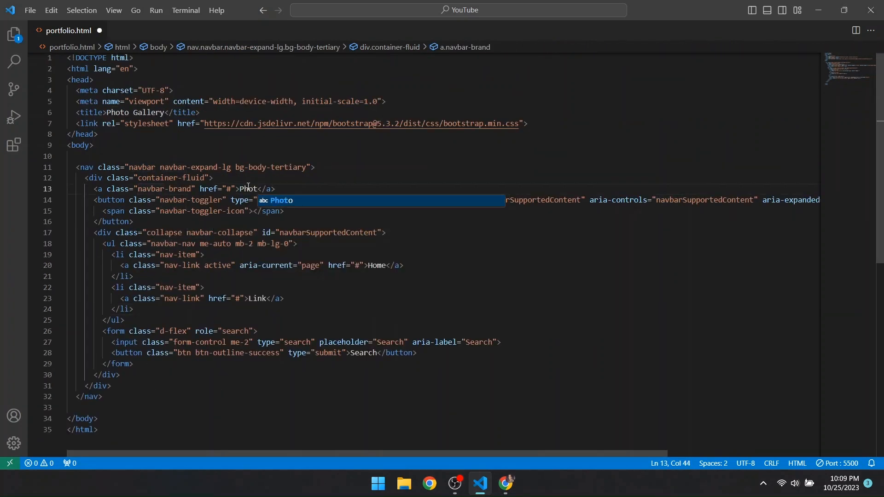
key("Tab")
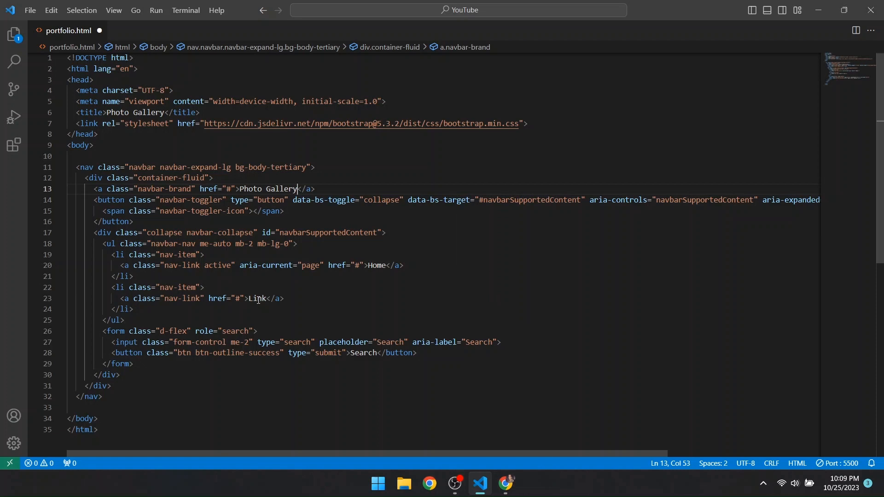
type("Gallery")
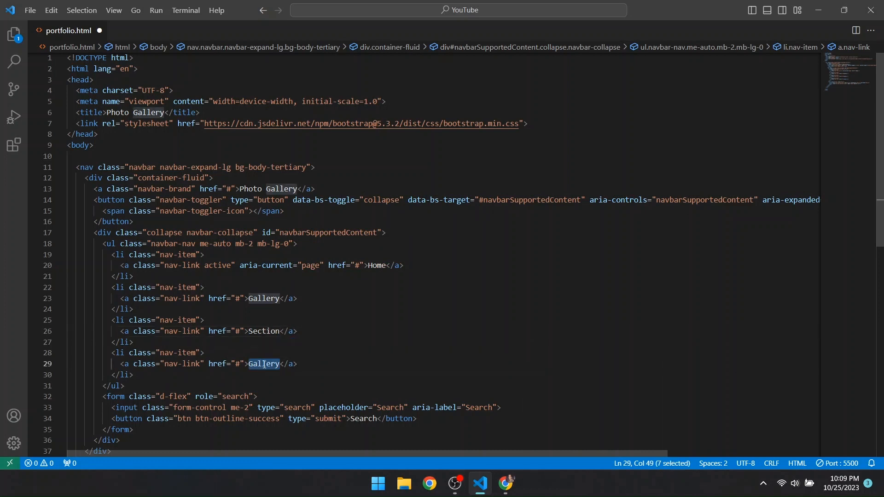
type("About")
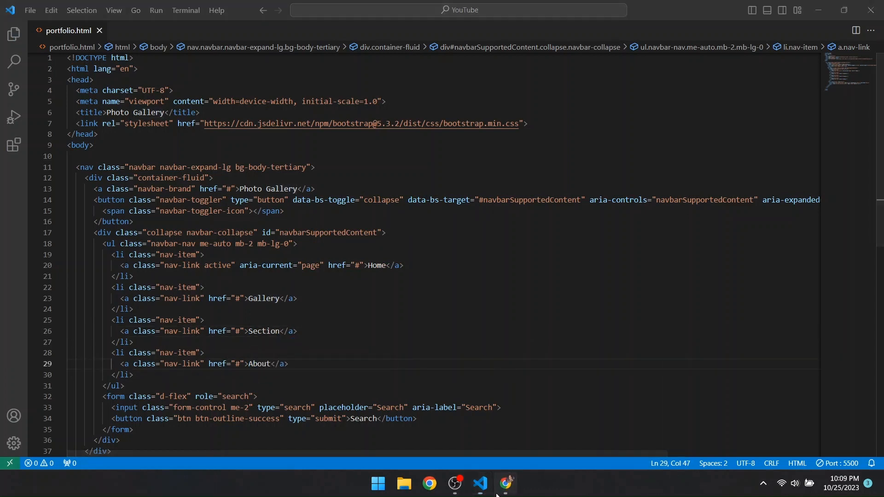
Preview the navbar in Chrome, fix the brand name spacing, and move to the Grid docs.
left_click(505, 484)
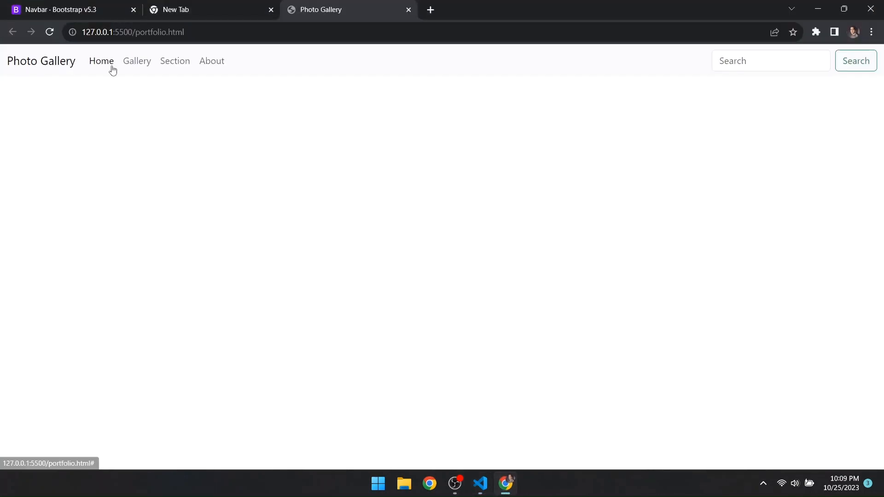
left_click(479, 483)
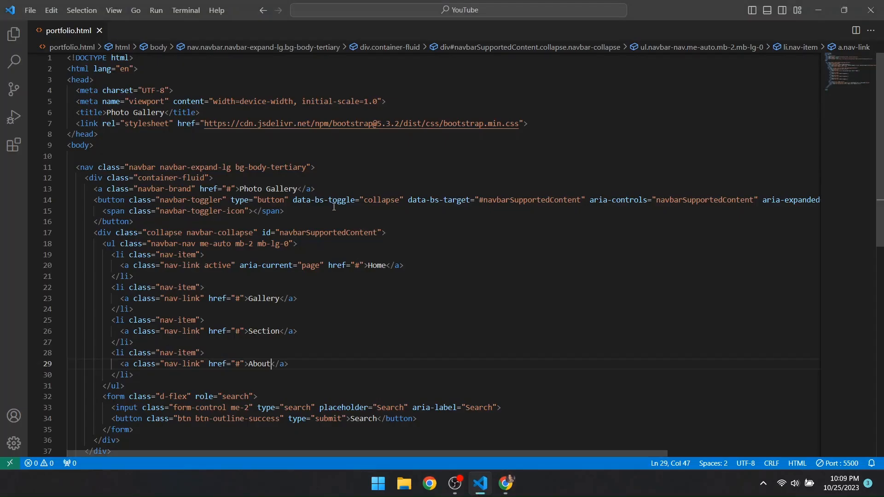
left_click(265, 189)
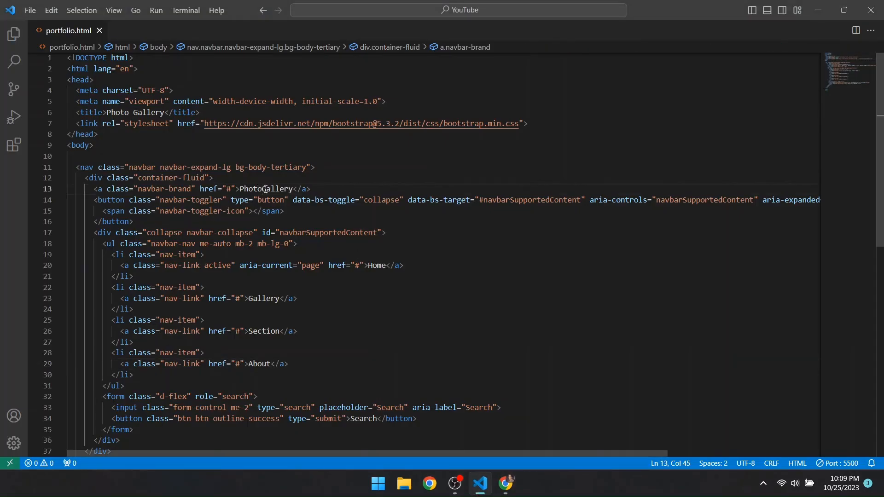
left_click(504, 484)
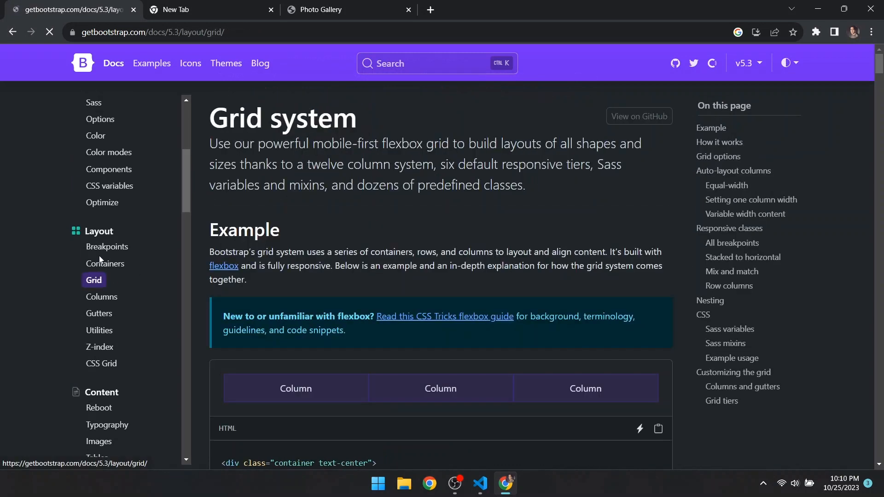
Copy the three-column grid example into the gallery page.
scroll("down", 3)
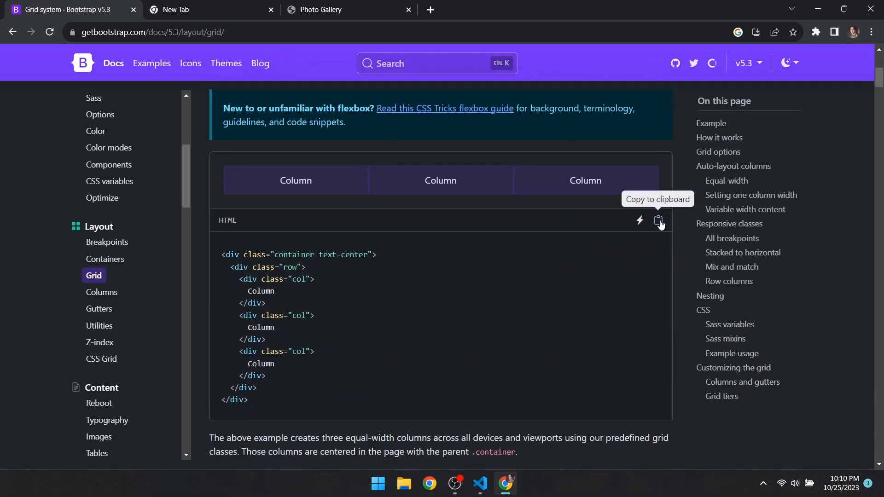
left_click(478, 484)
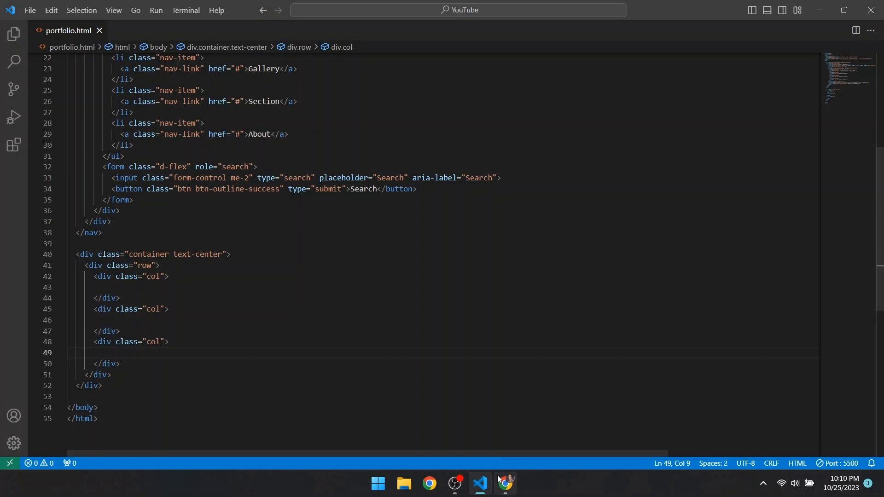
left_click(506, 487)
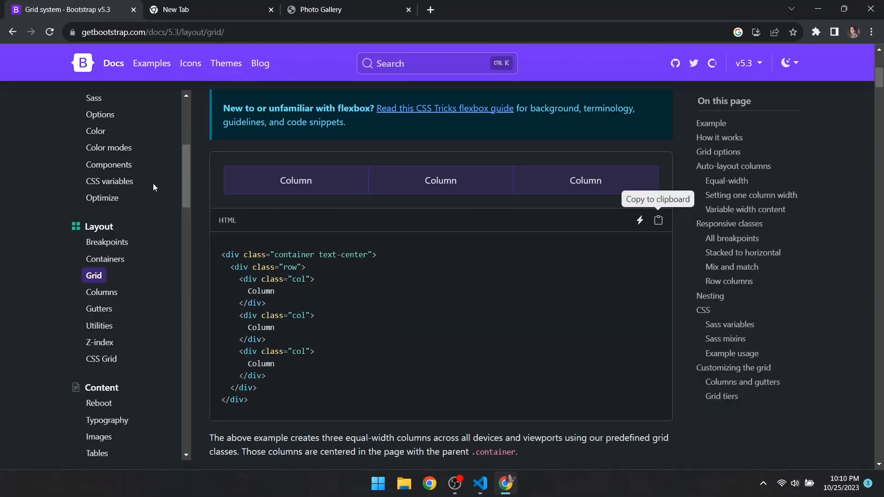
scroll("down", 3)
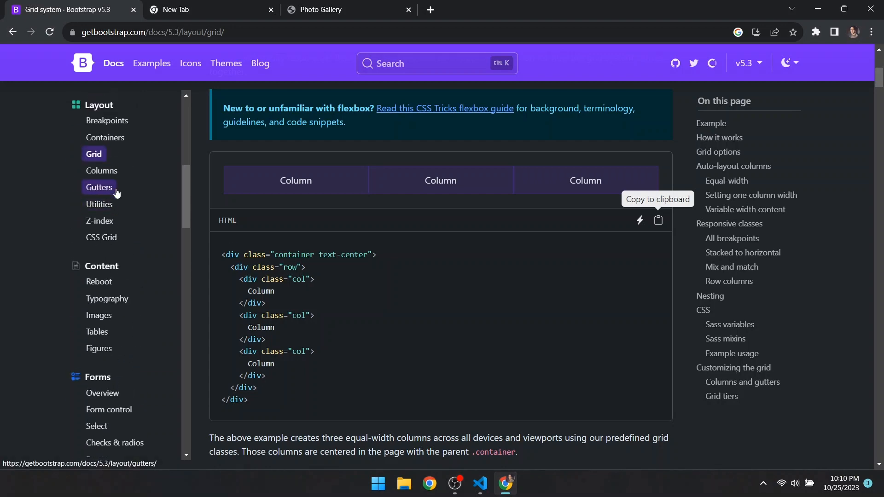
Grab the img-thumbnail snippet from the Images docs for the grid columns.
left_click(99, 276)
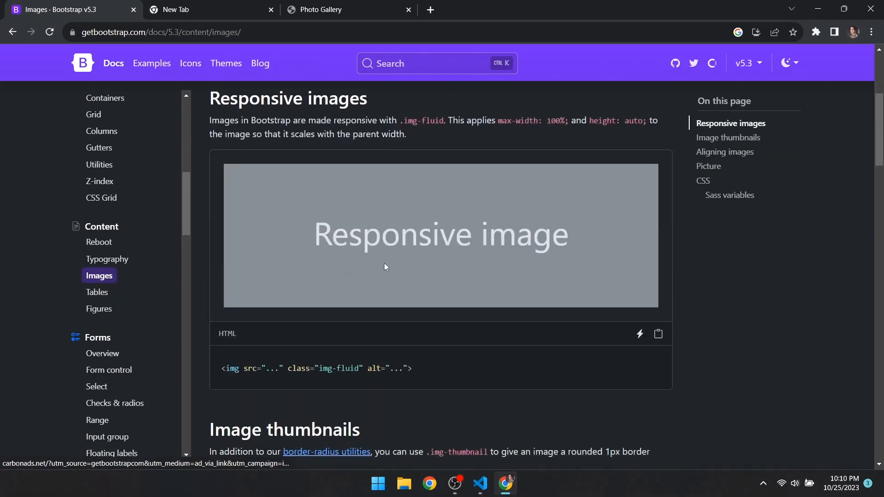
scroll("down", 3)
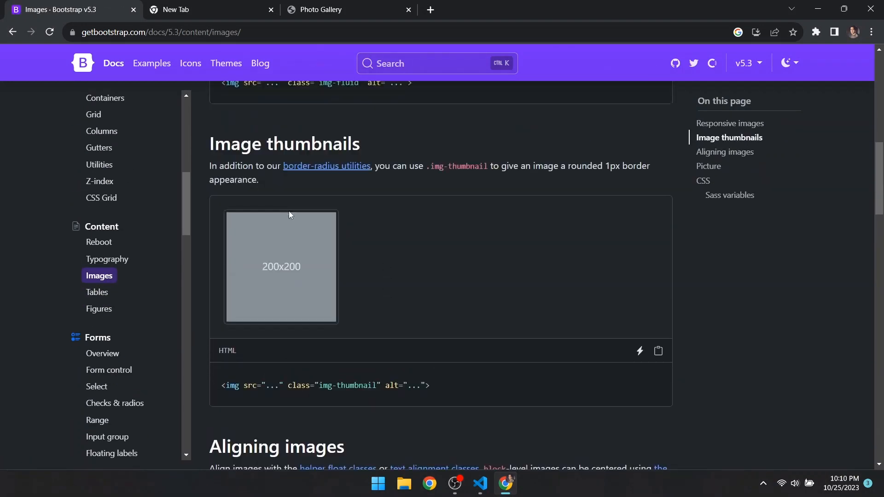
left_click(657, 351)
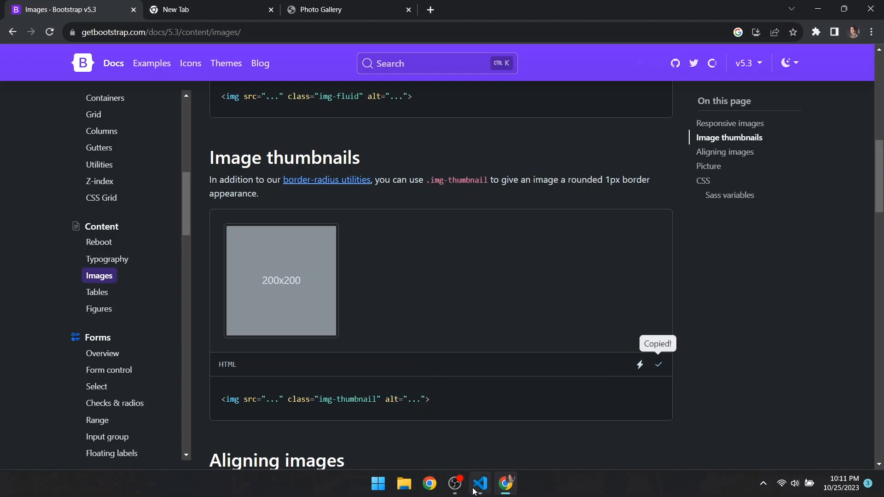
left_click(478, 483)
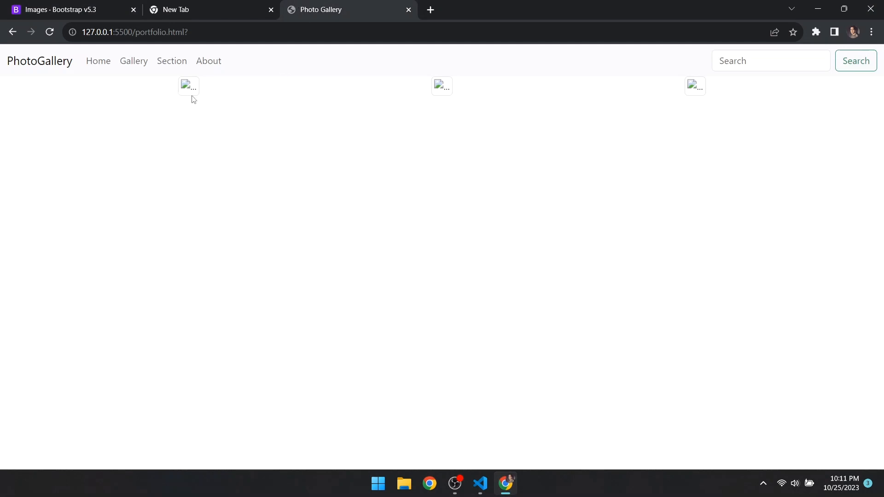
mouse_move(201, 6)
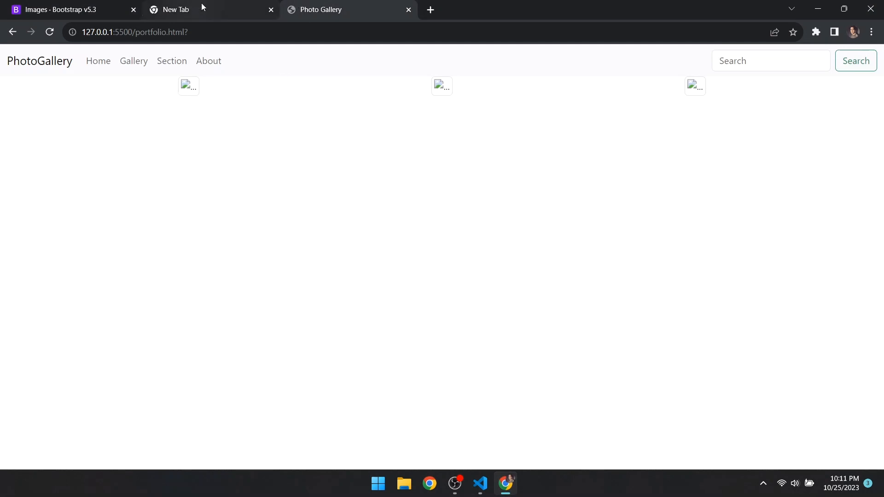
mouse_move(176, 9)
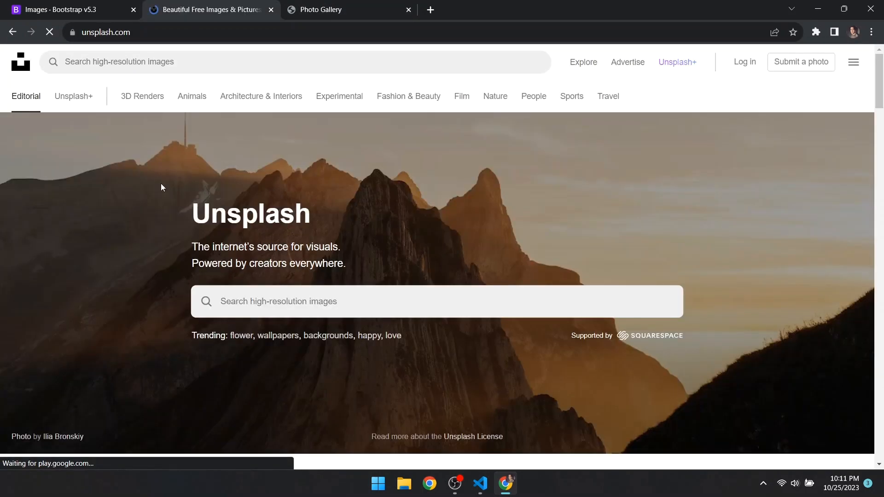
Search Unsplash for technology and inspect a desk photo for its image address.
left_click(437, 301)
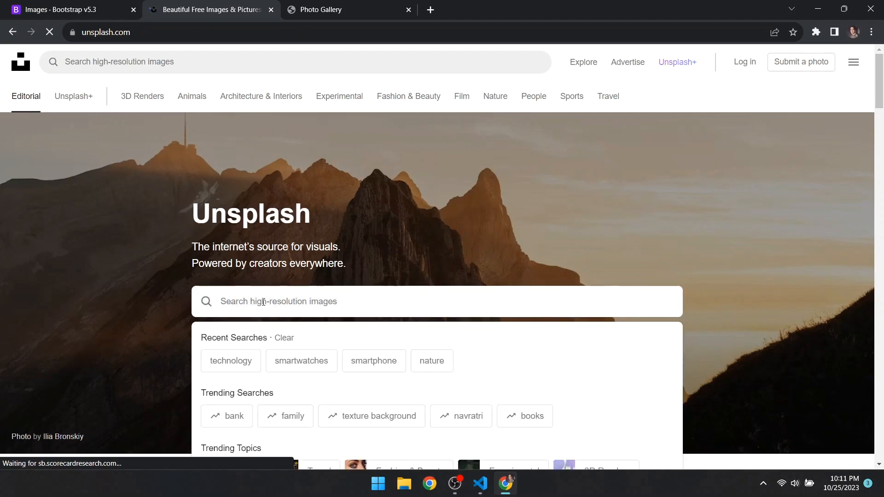
type("tec")
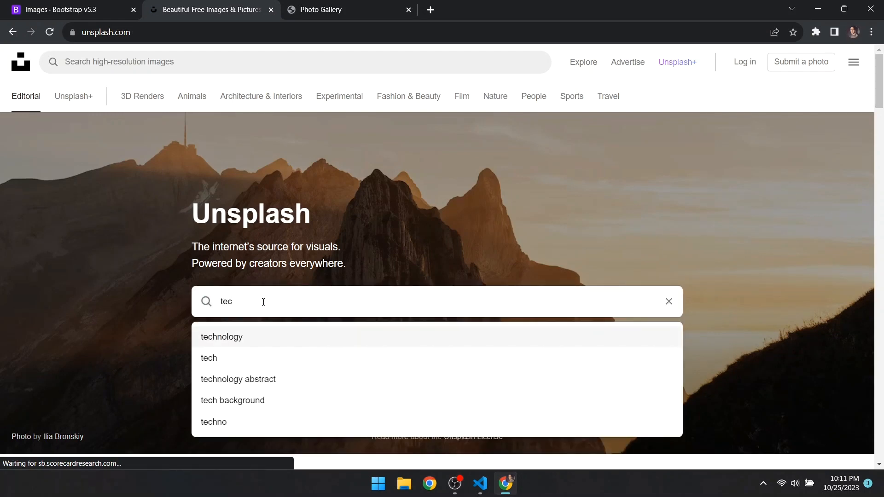
left_click(221, 336)
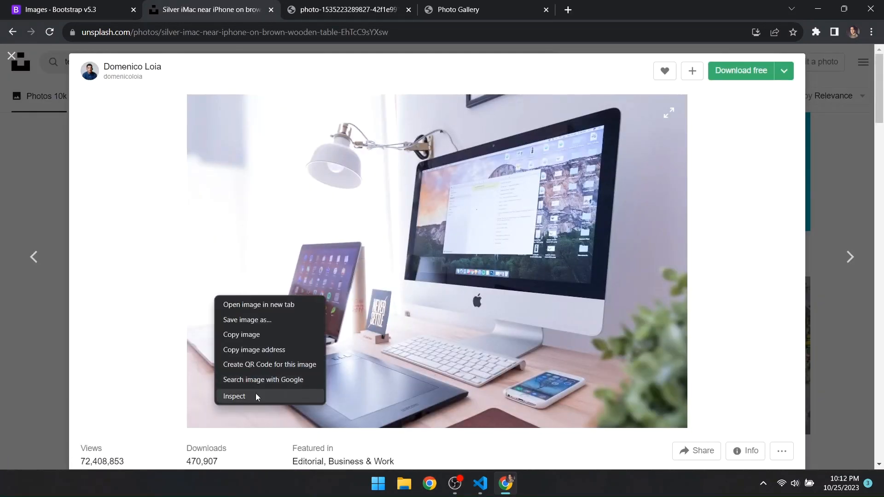
left_click(233, 396)
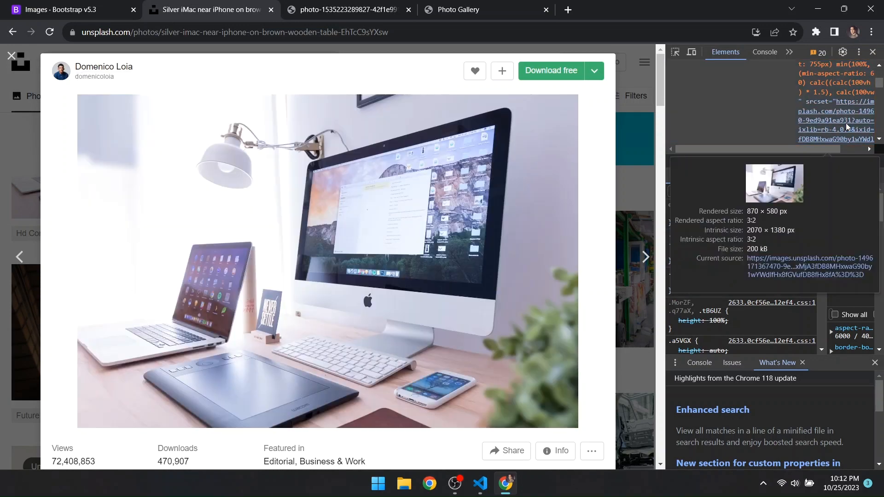
Put the Unsplash image addresses into the img tags and preview the gallery.
left_click(479, 487)
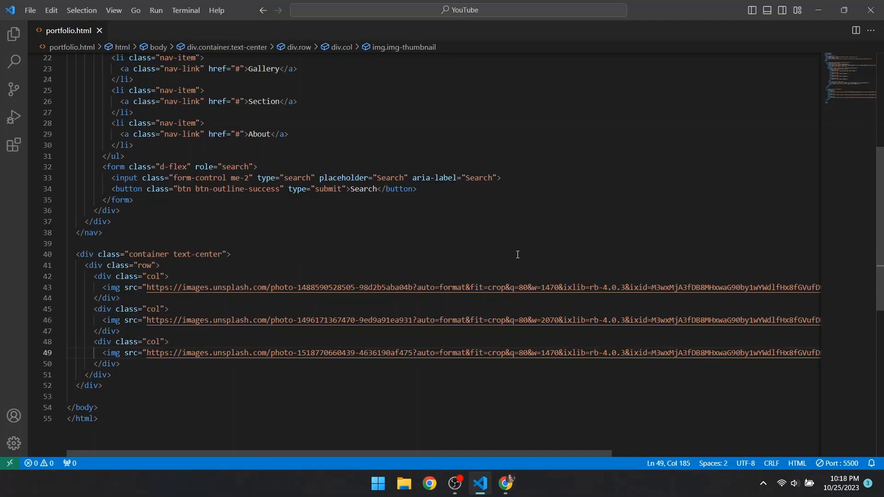
mouse_move(504, 326)
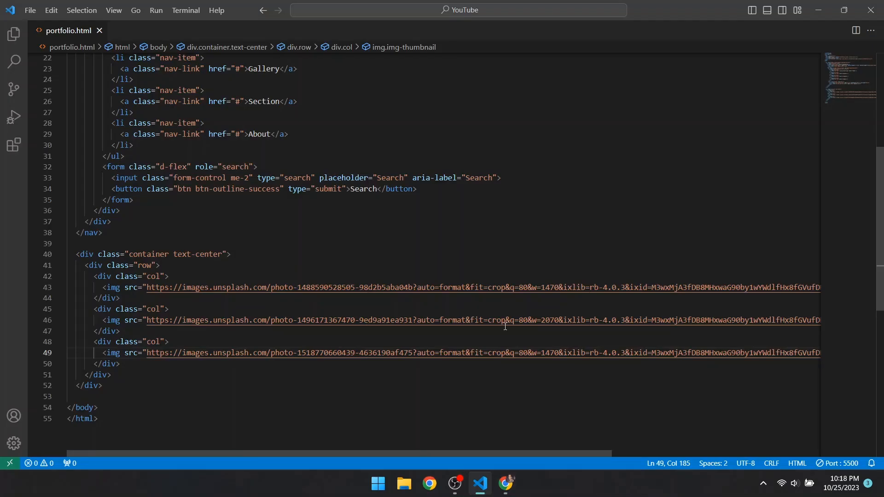
left_click(504, 484)
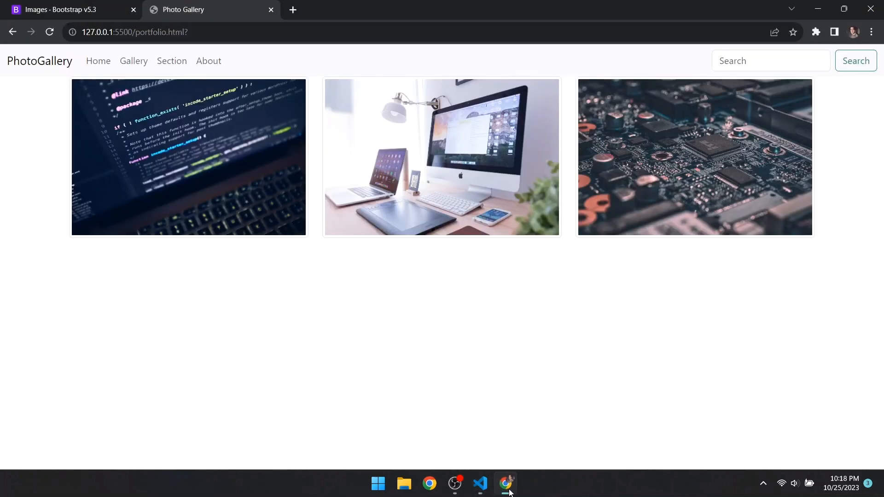
mouse_move(115, 151)
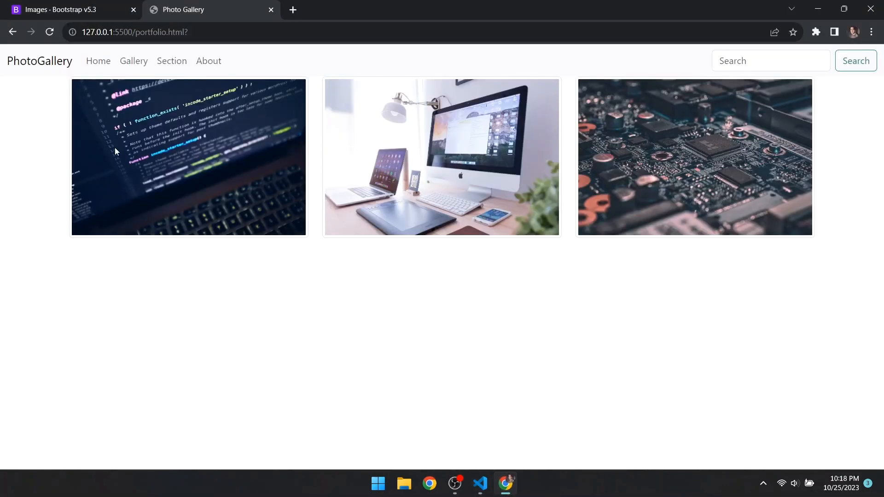
mouse_move(104, 205)
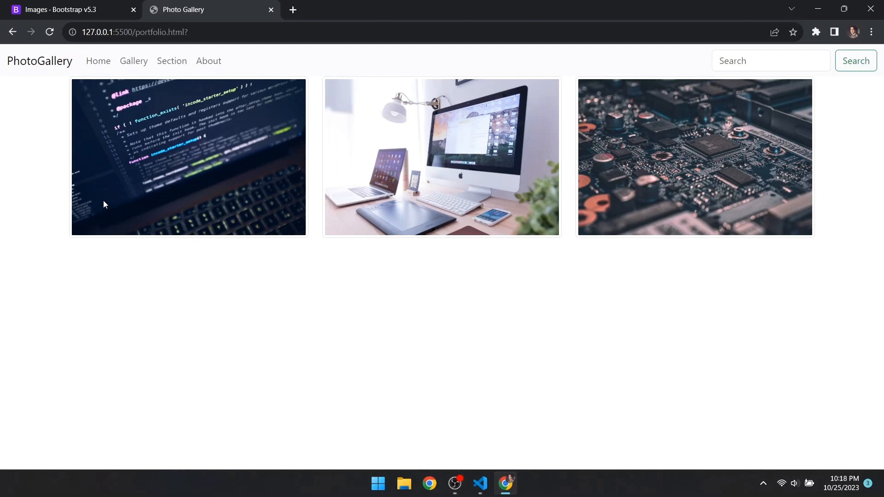
mouse_move(314, 172)
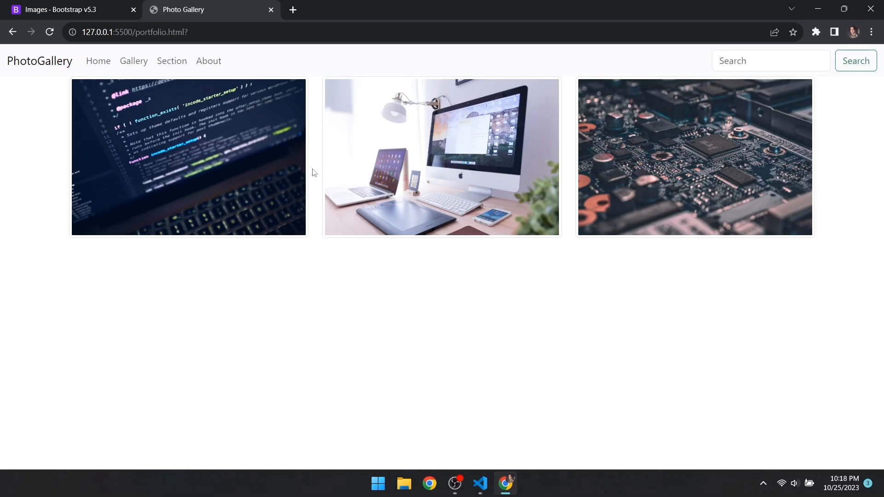
mouse_move(185, 75)
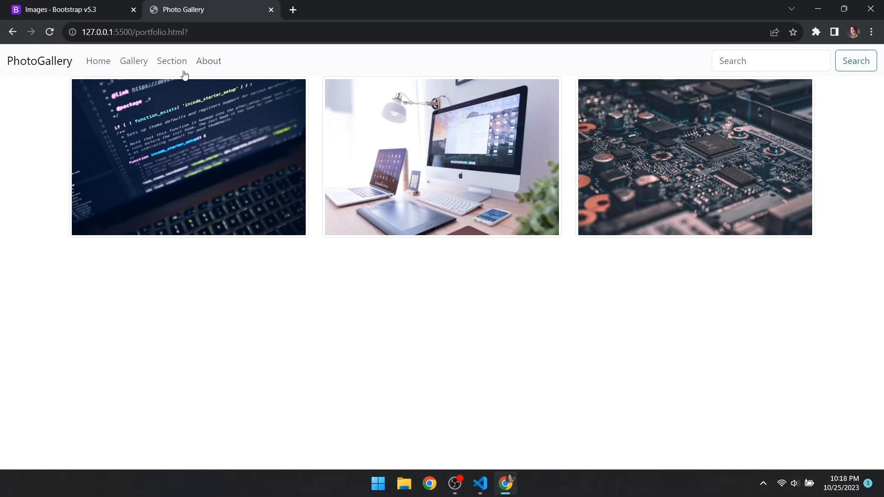
mouse_move(455, 435)
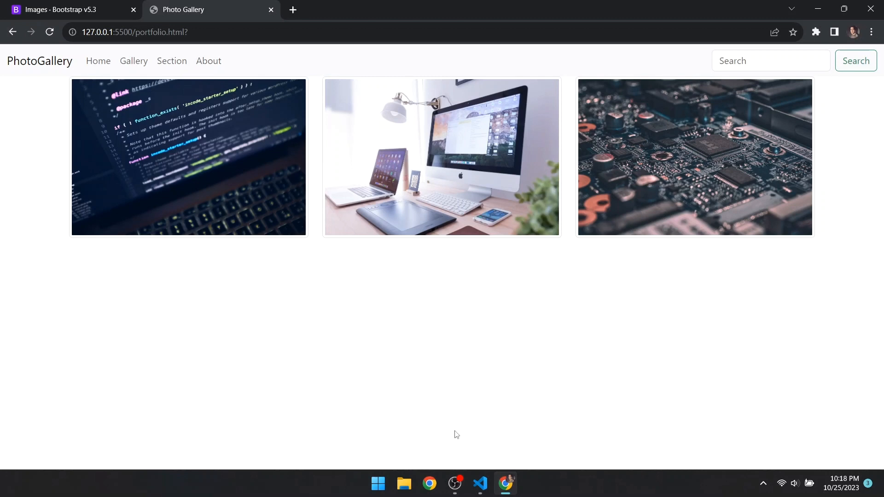
mouse_move(479, 483)
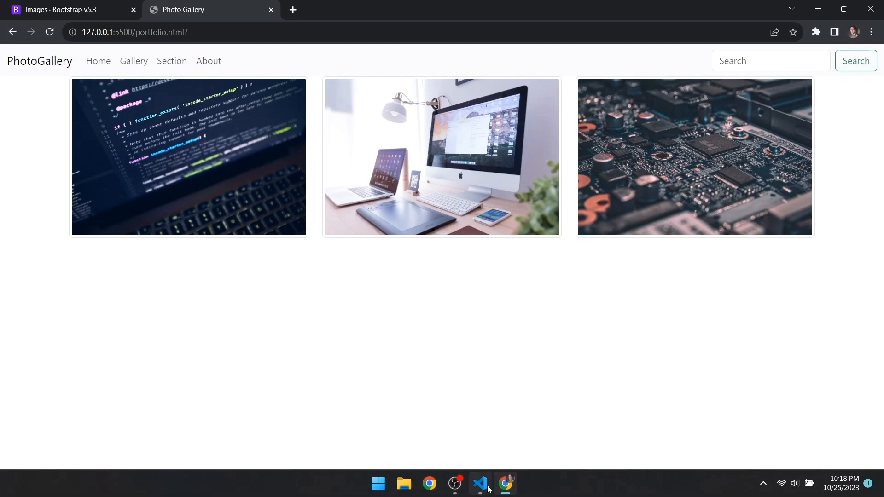
mouse_move(479, 483)
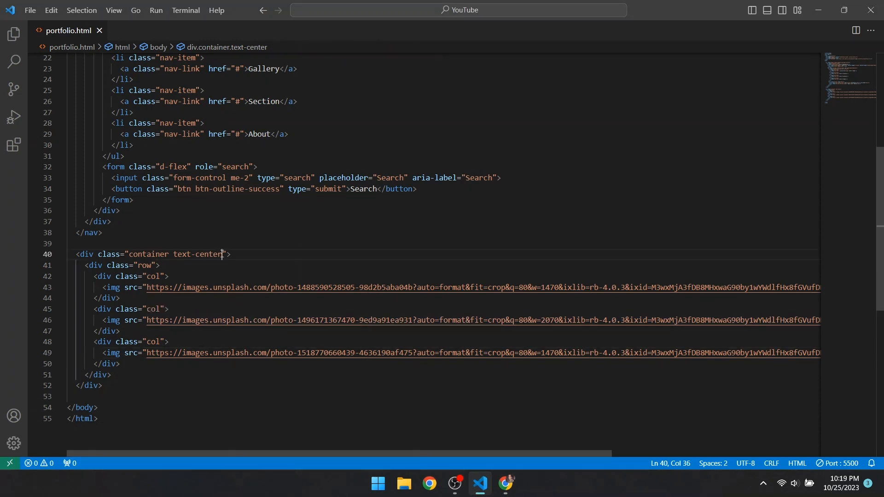
Give the gallery container the my-5 class and check the spacing in Chrome.
type("my")
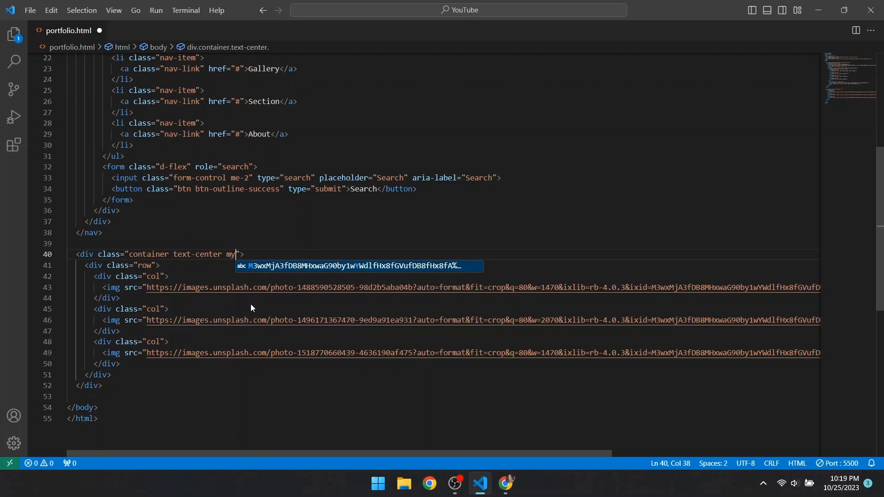
type("-5")
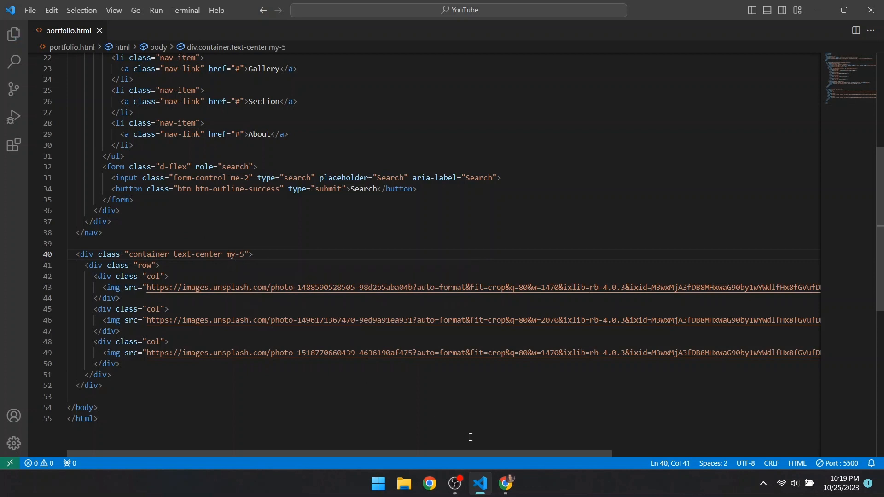
left_click(504, 483)
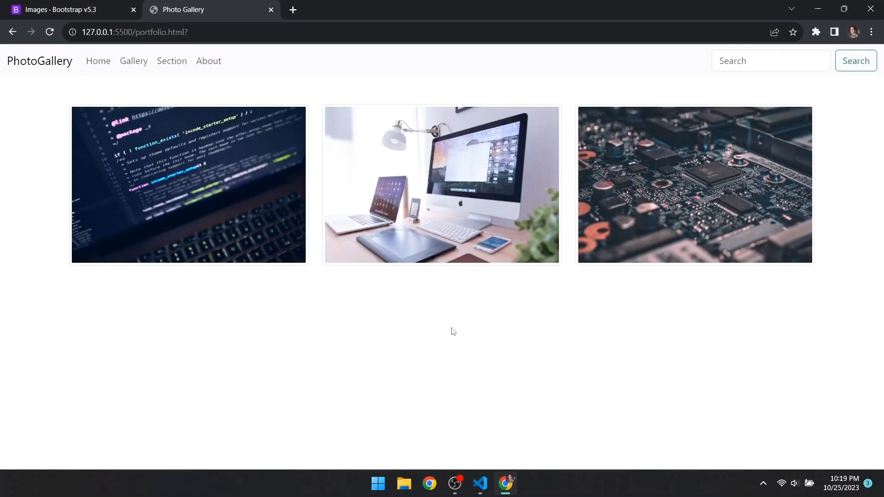
mouse_move(254, 149)
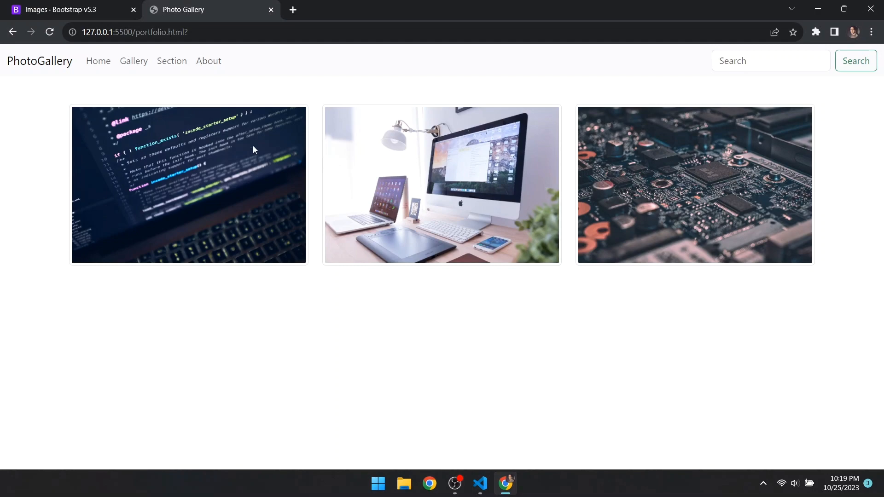
Return to the editor to duplicate the row of three image columns.
left_click(479, 484)
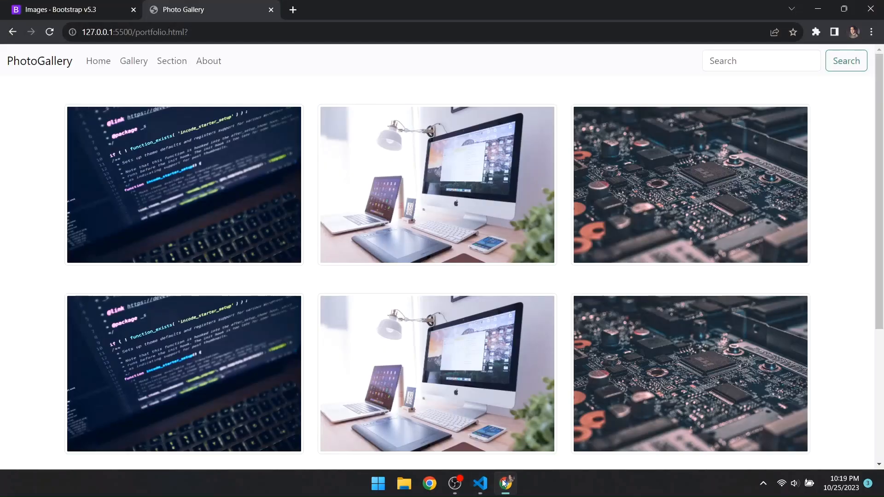
scroll("down", 3)
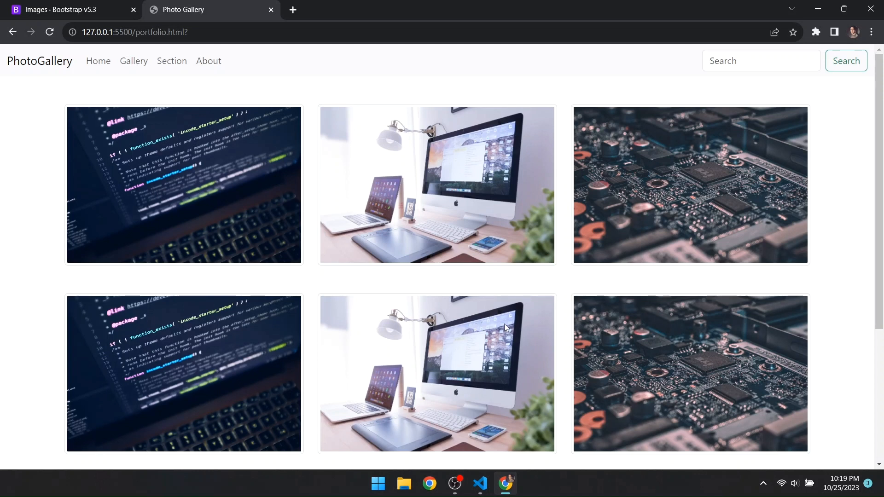
scroll("down", 3)
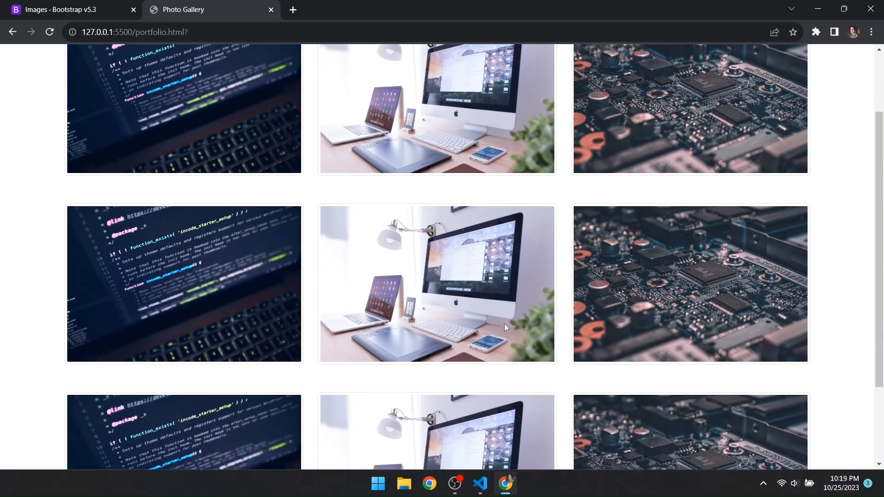
scroll("down", 3)
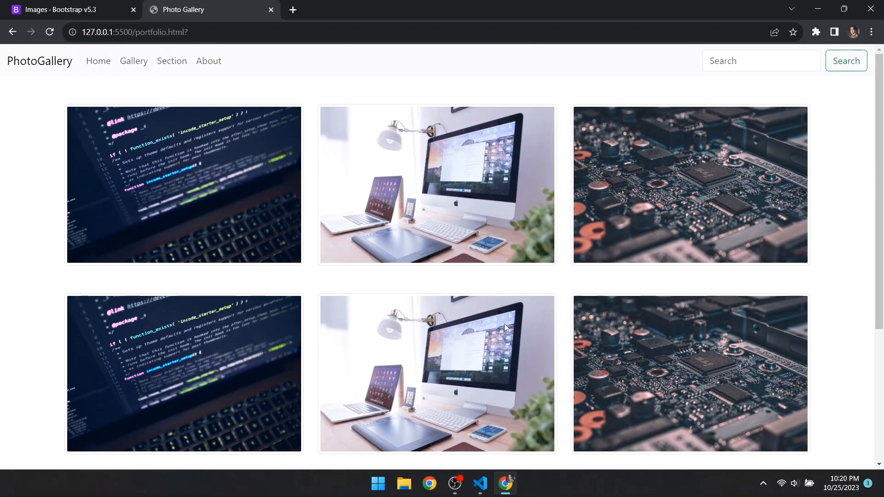
scroll("down", 3)
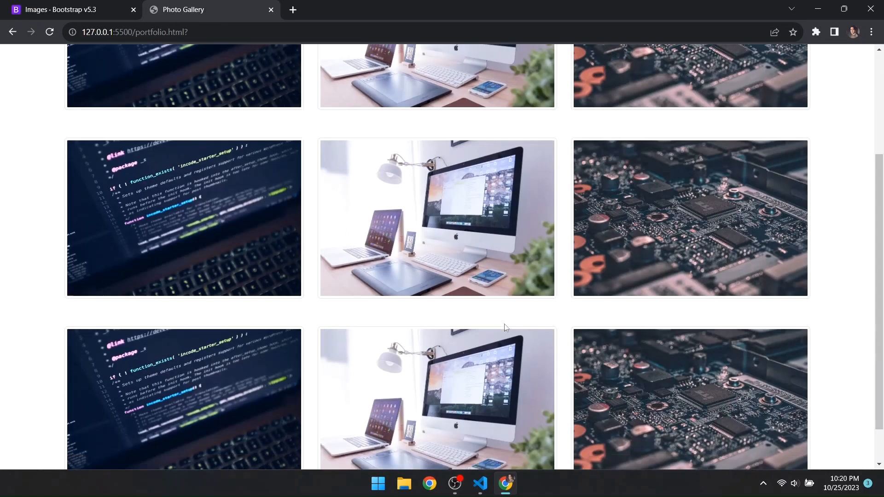
scroll("up", 3)
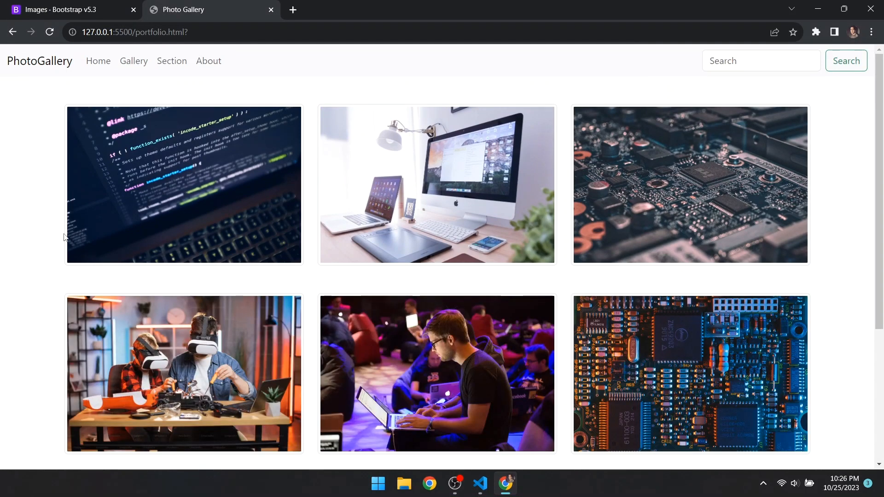
Scroll through the three-by-three grid of nine unique photos, then return to the editor.
scroll("down", 3)
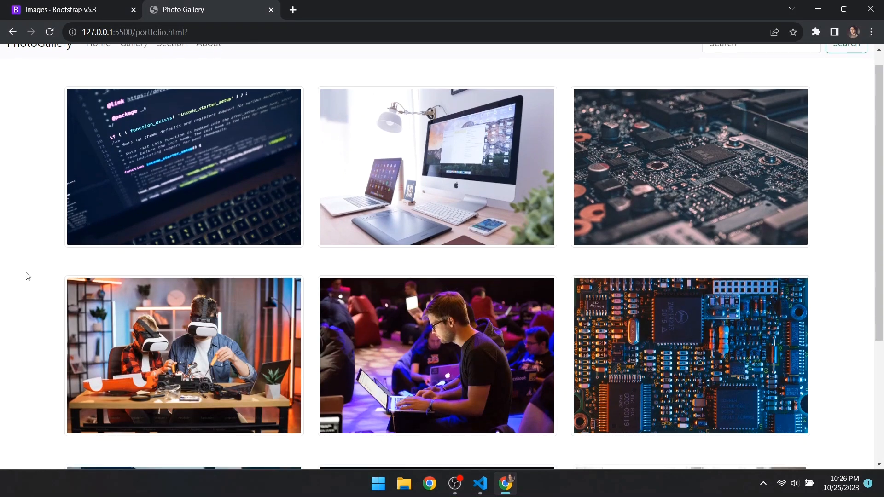
scroll("down", 3)
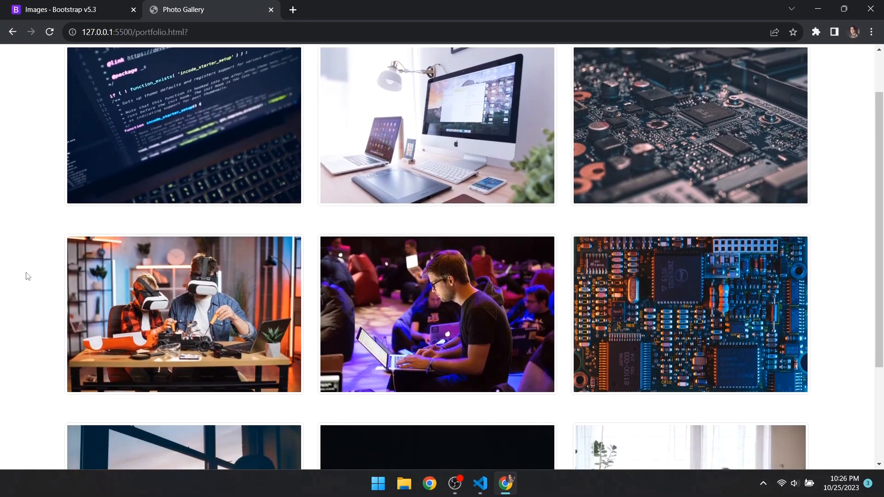
scroll("down", 3)
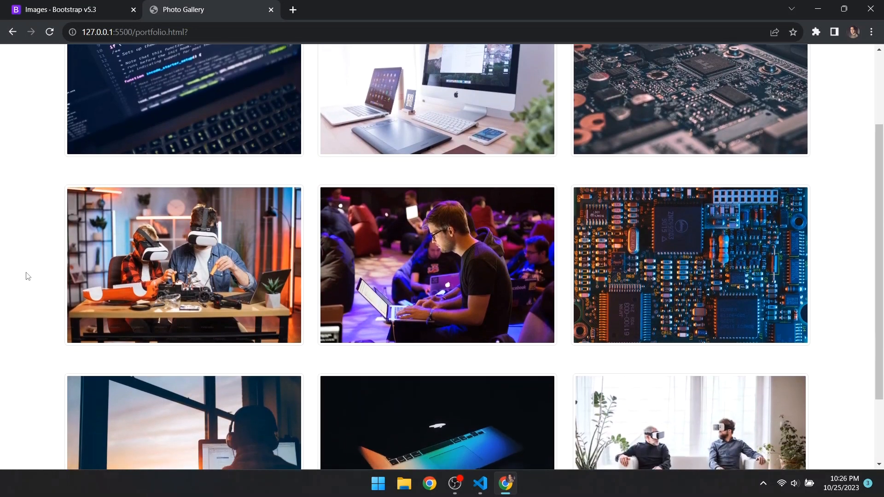
scroll("down", 3)
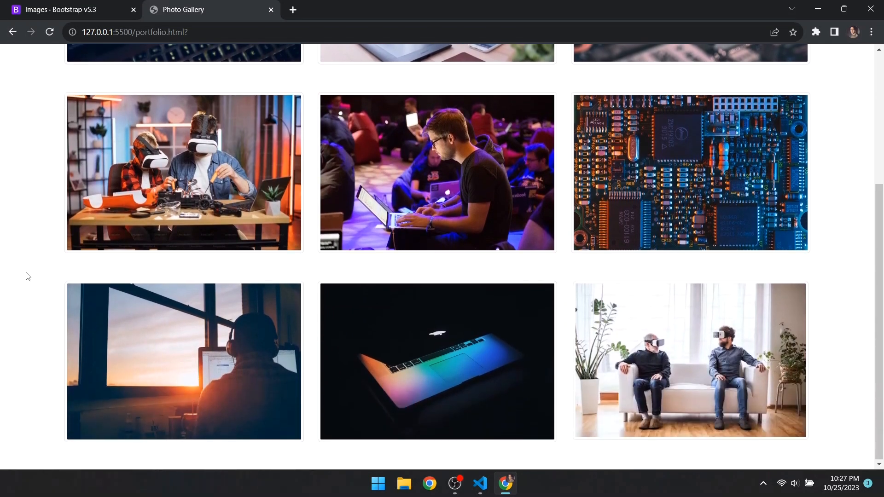
left_click(479, 488)
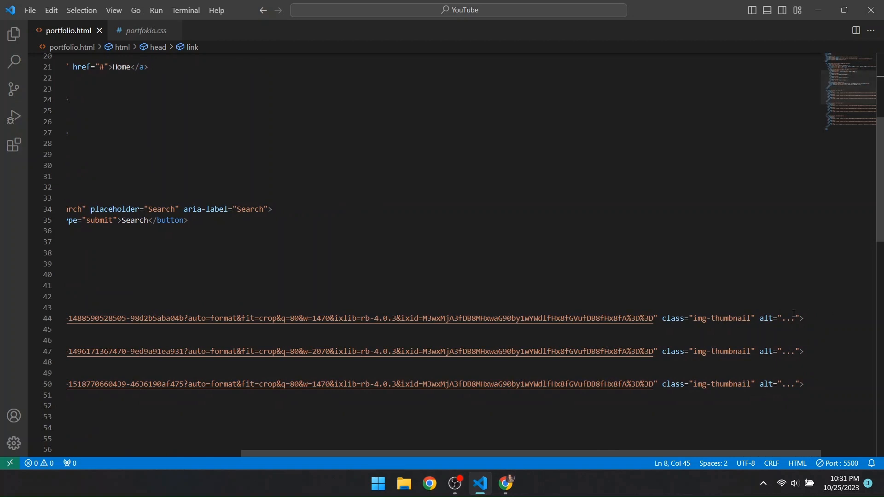
Add .img-thumbnail rules giving a .7s transition and scale(1.2) on hover, then test in the browser.
double_click(730, 318)
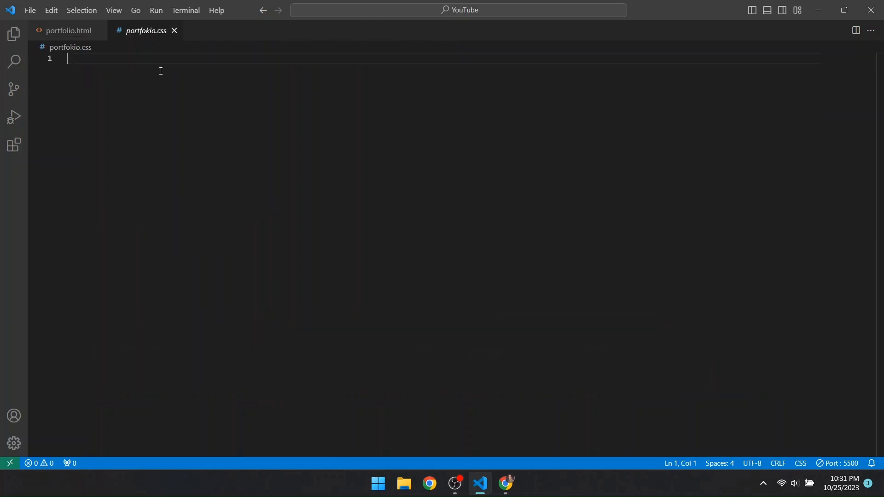
type(".2);")
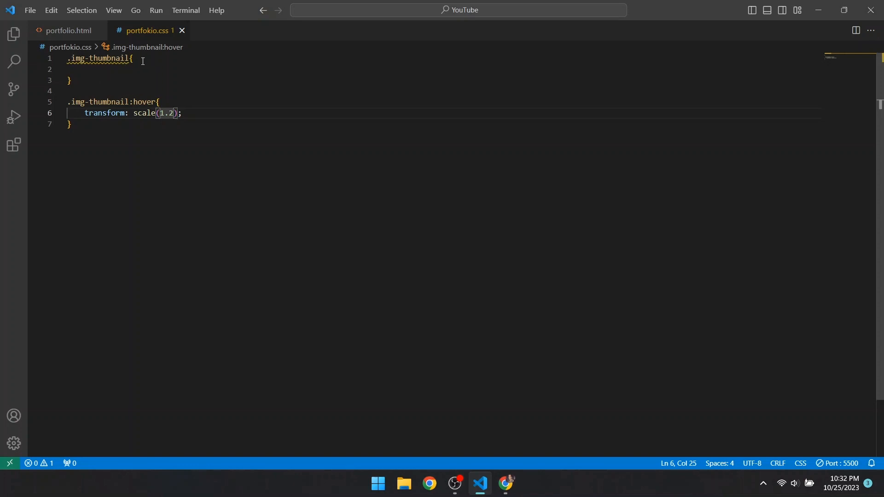
type("tra")
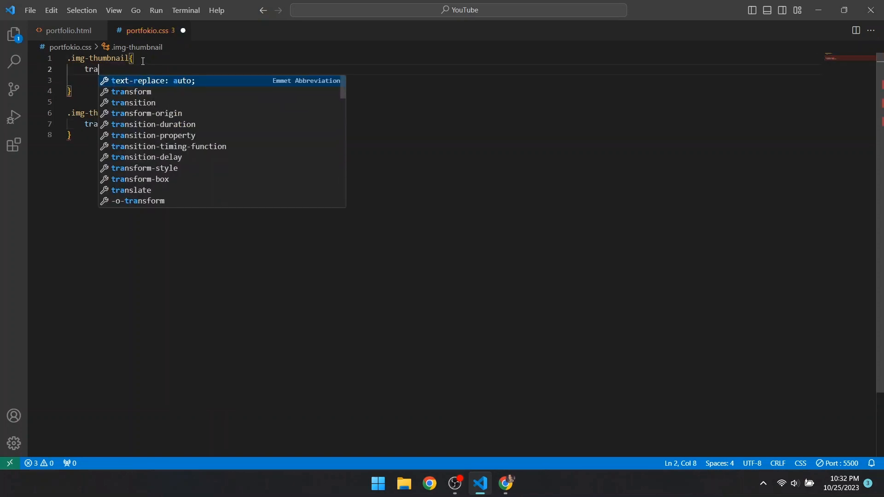
type("sition: .7s;")
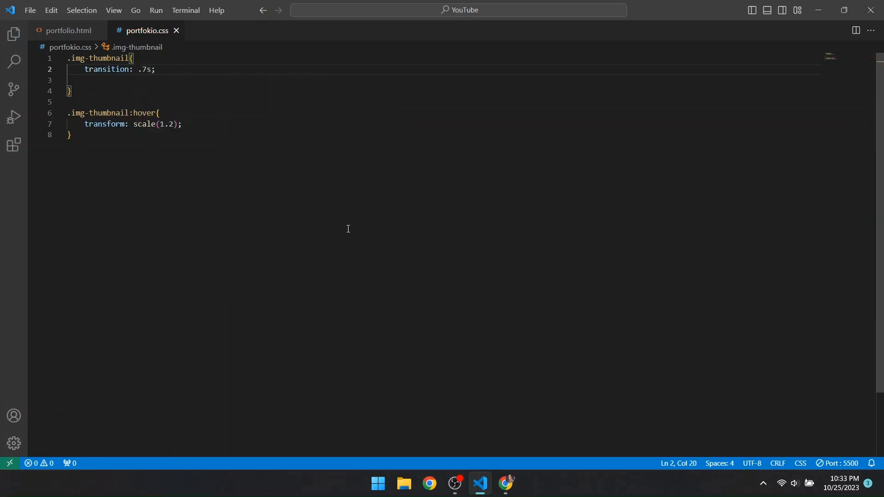
left_click(504, 487)
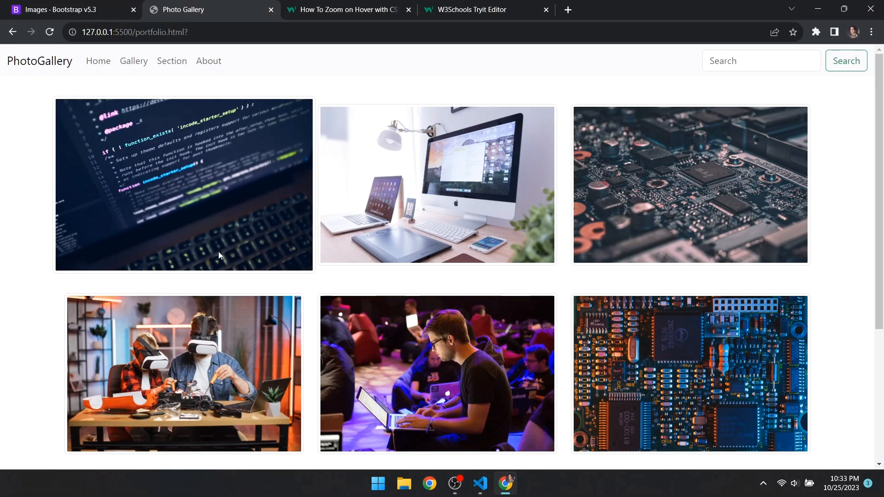
mouse_move(437, 237)
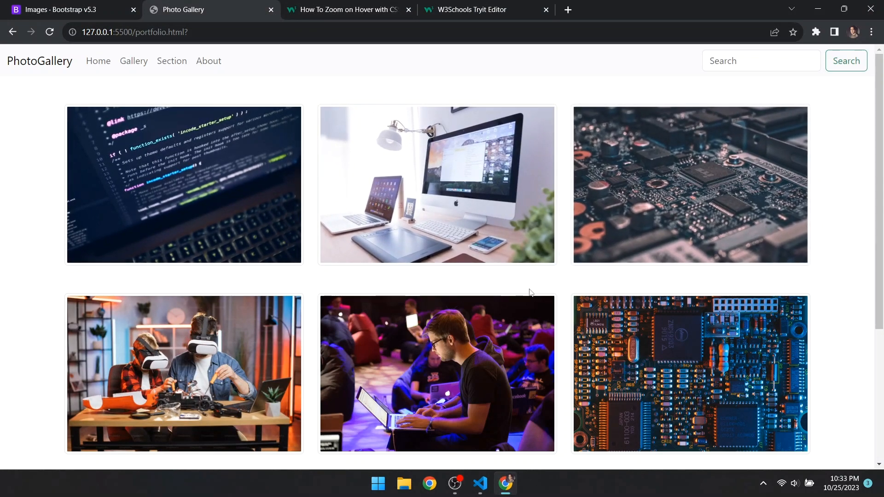
scroll("down", 3)
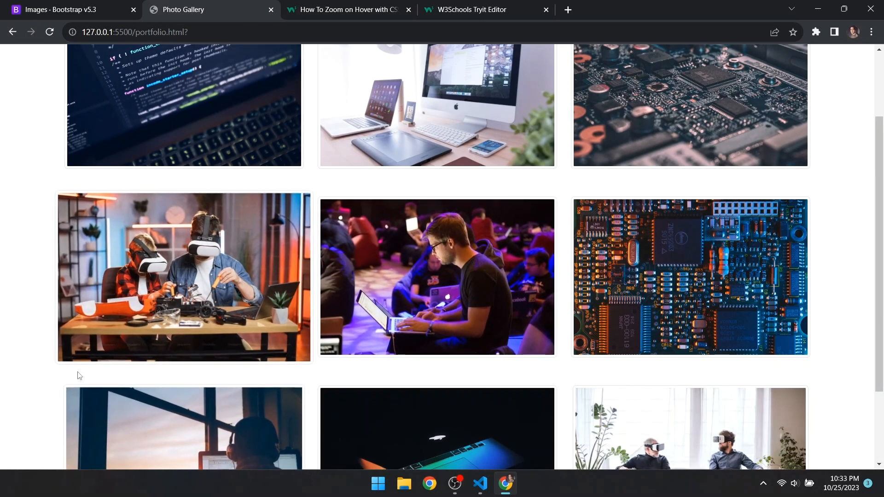
mouse_move(39, 355)
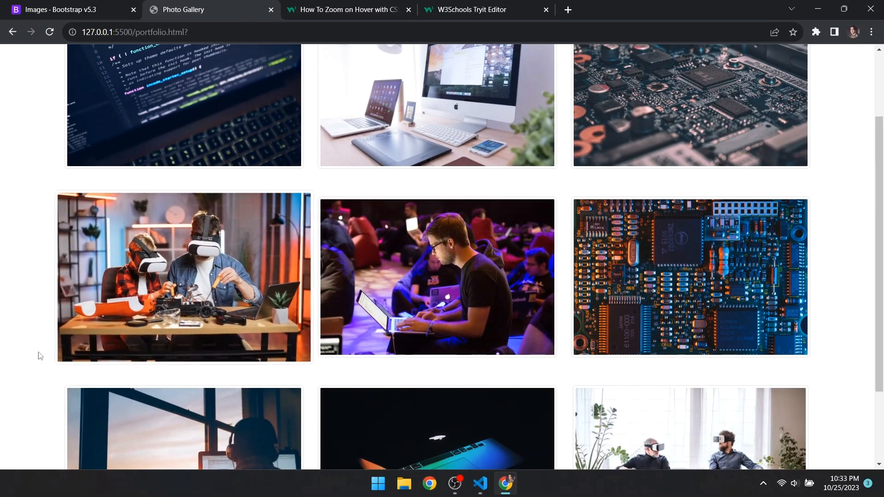